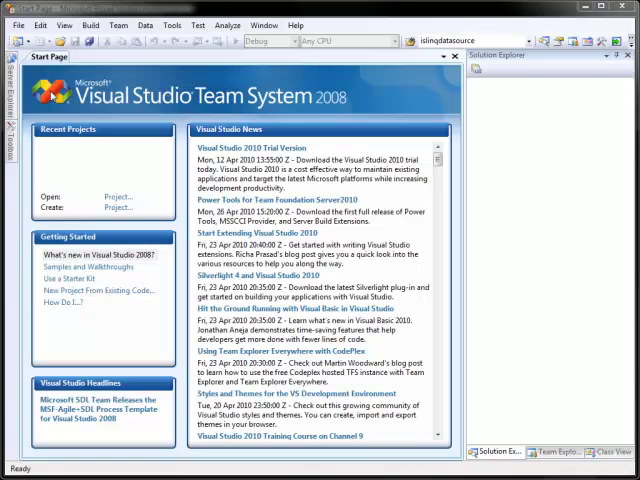
Step: Create a new C# ASP.NET web site in folder WFPBManWebFormListener
left_click(16, 16)
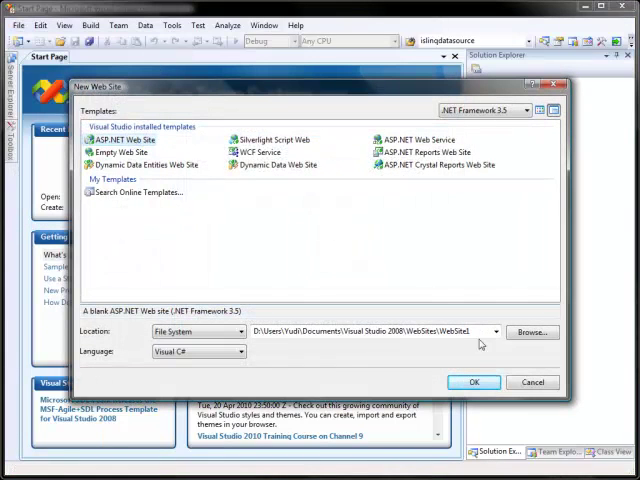
type("WFPBManWebFormListener")
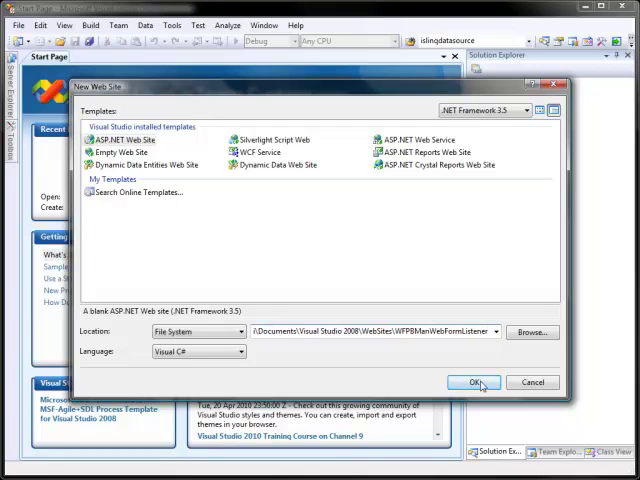
left_click(474, 380)
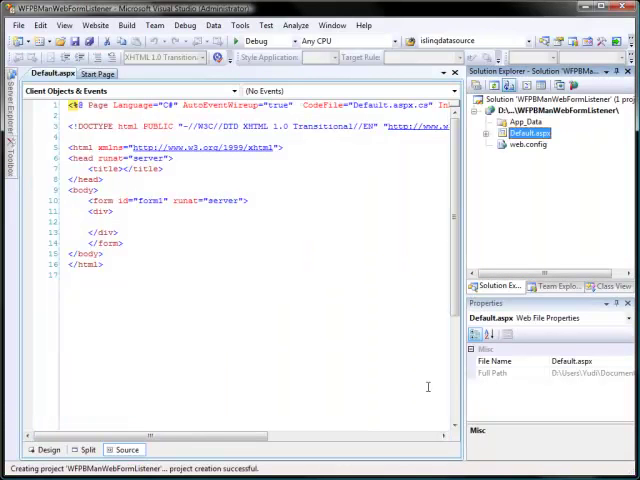
Step: In Design view add an Asynchronous radio button and name it rdoOperation
left_click(42, 450)
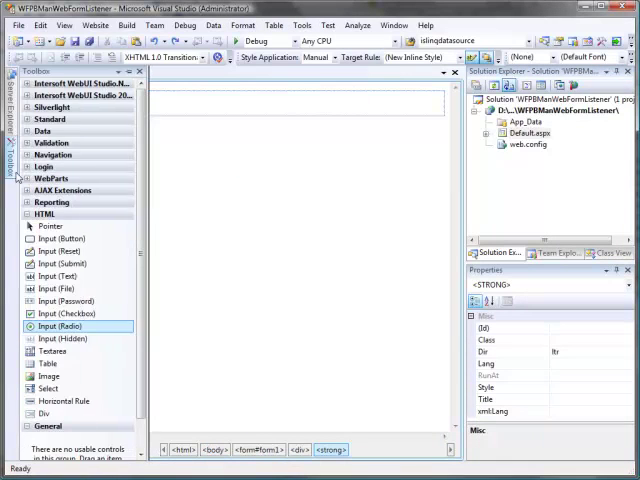
mouse_move(52, 326)
type("Mode:")
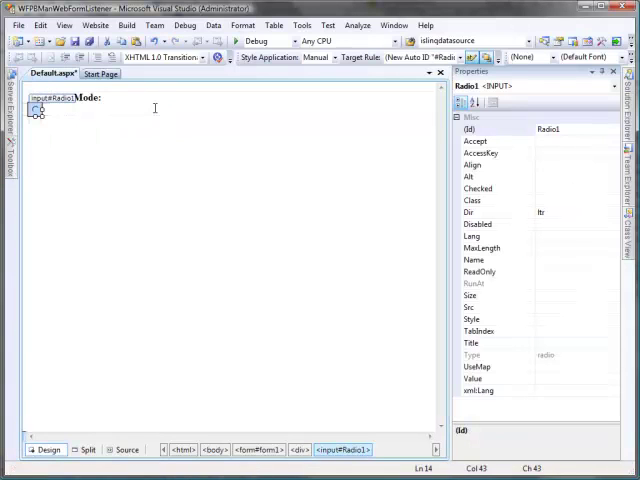
type("Asynchronous")
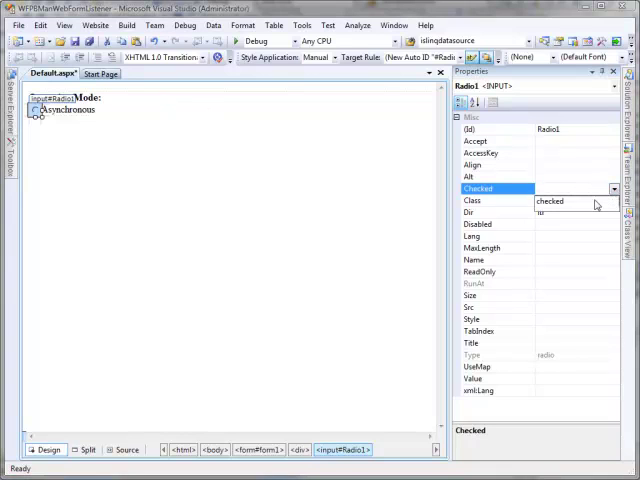
left_click(484, 260)
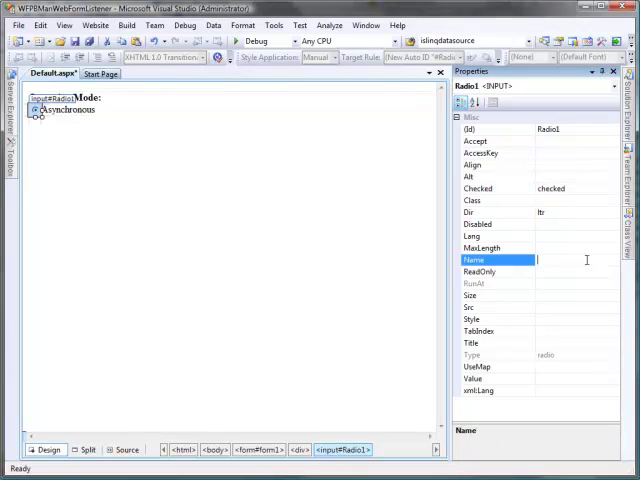
type("rdoOperation")
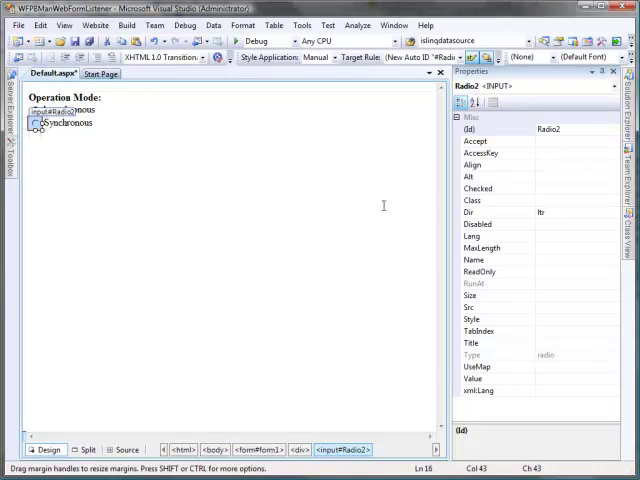
Step: Drop a WebFlyPostBackManager control onto Default.aspx below the radio buttons
left_click(480, 260)
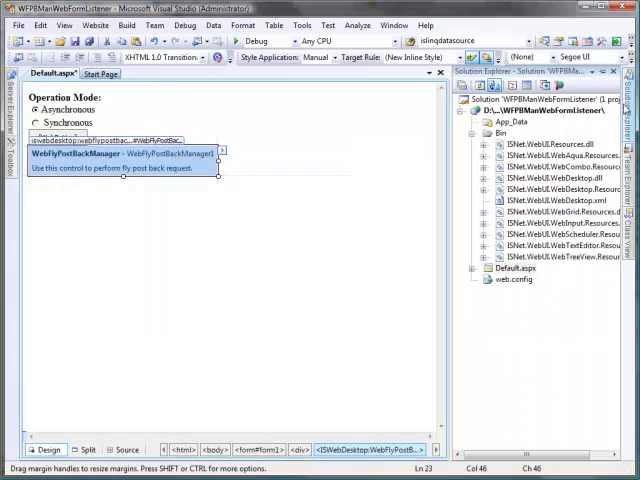
Step: Add a new Web Form item to the site from the project's context menu
right_click(530, 114)
type("WebFormListener.aspx")
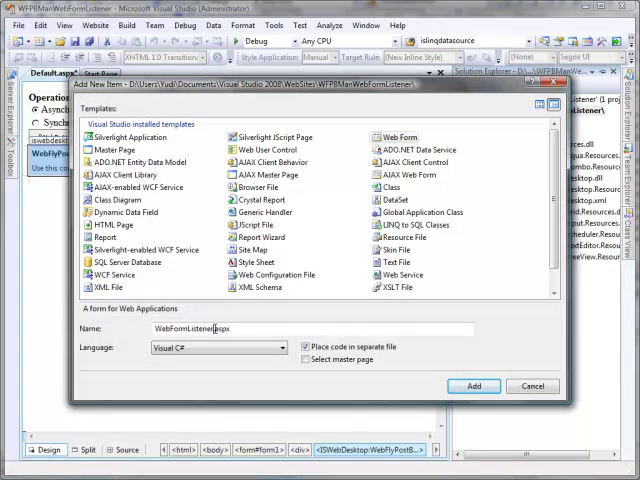
left_click(472, 386)
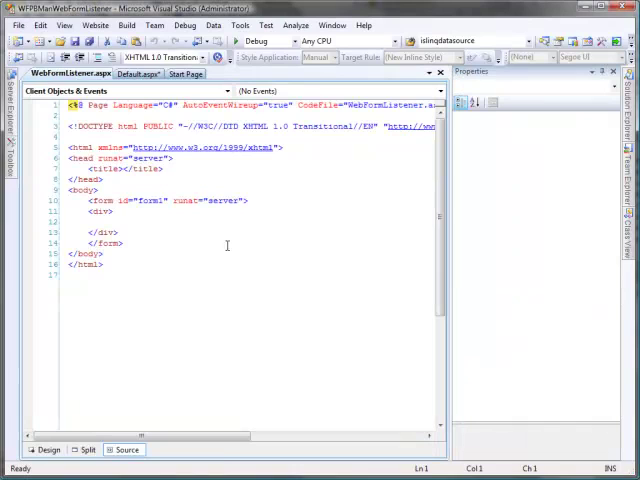
Step: In the code-behind declare a WebFlyPostBackListener, instantiate it in Page_Load, and add a [WebFlyPostBackMethod()] attribute
left_click(76, 72)
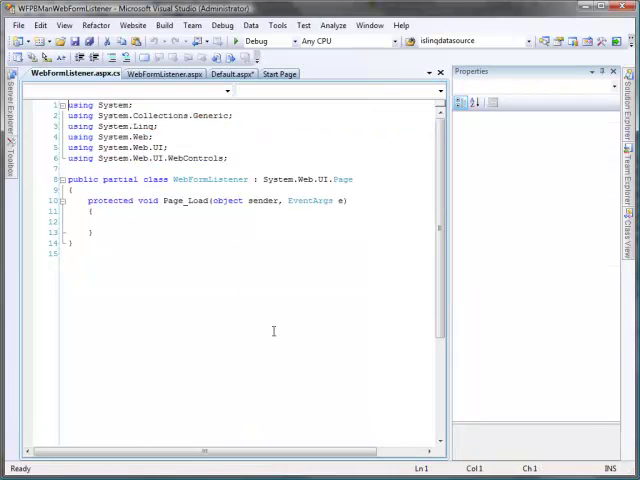
type("WebFlyPostBackListener listener = null;")
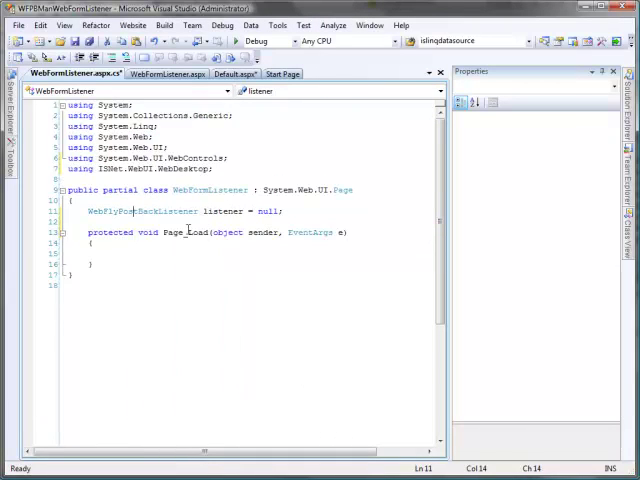
type("listener = new WebFlyPostBackListener(this);")
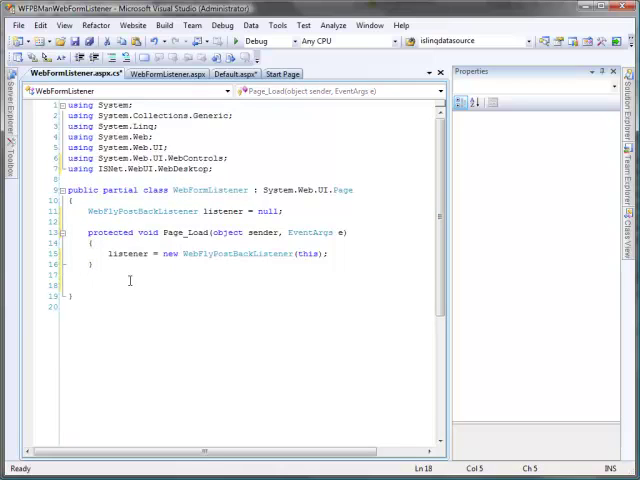
type("[WebFlyPostBackMethod()]")
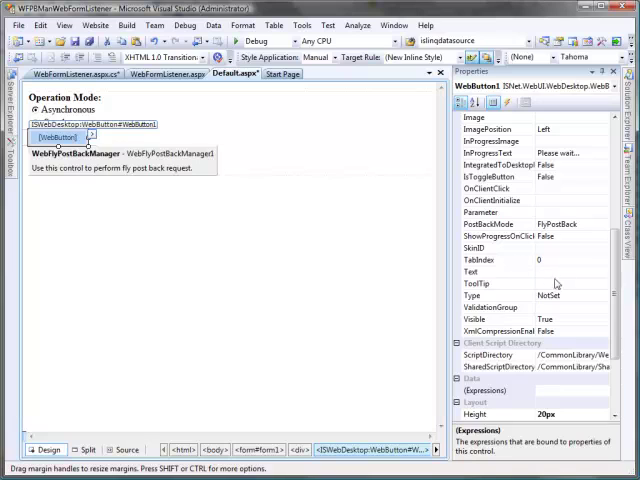
Step: Set the new button's Text property to Call WebForm
type("Call WebForm")
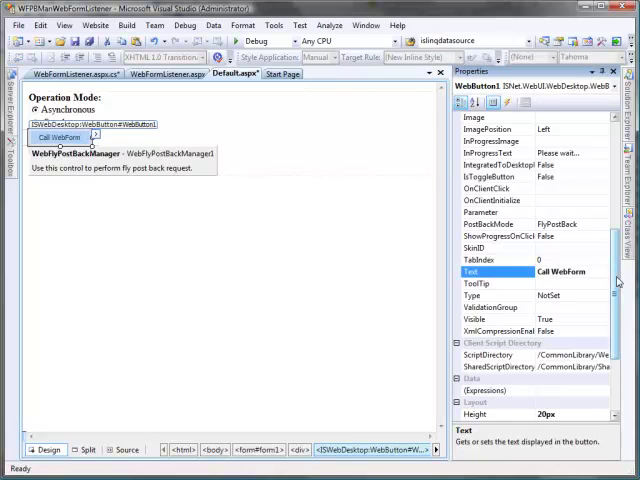
scroll("down", 3)
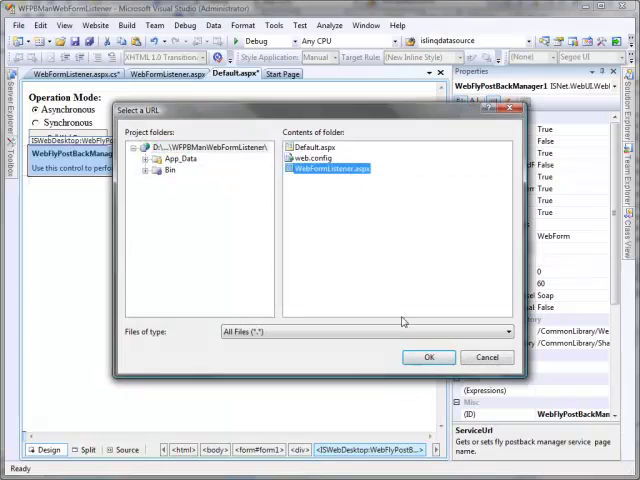
Step: Choose WebFormListener.aspx as the WebFlyPostBackManager's ServiceUrl
left_click(428, 356)
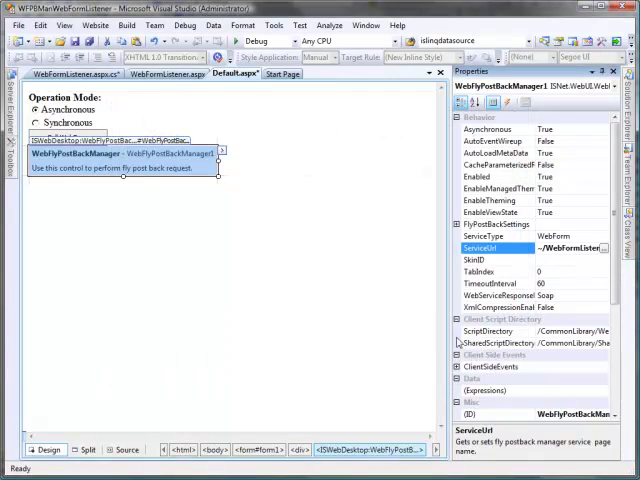
left_click(476, 368)
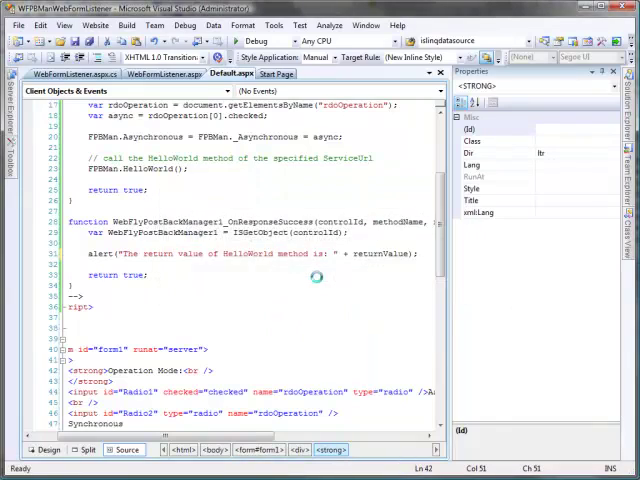
Step: Run the site with F5, call the web form asynchronously, dismiss the HelloWorld alert, and switch to Synchronous
key("F5")
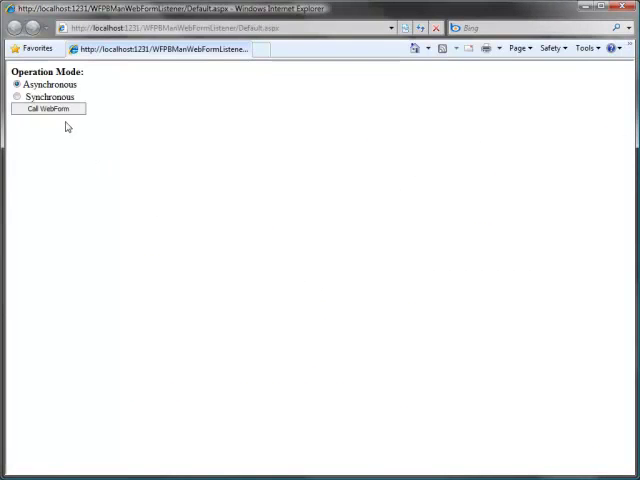
left_click(48, 110)
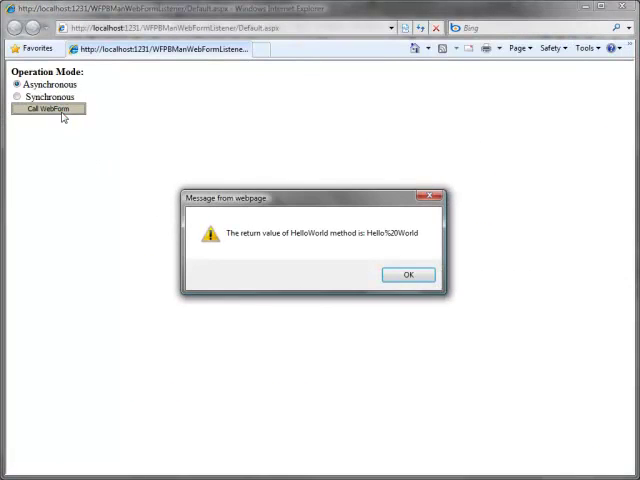
left_click(408, 274)
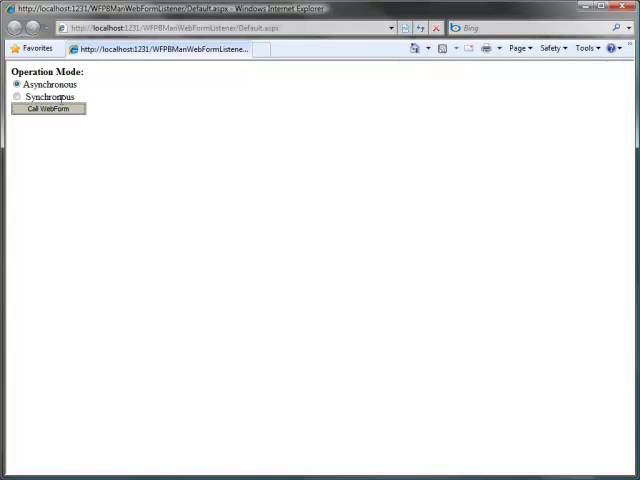
left_click(48, 112)
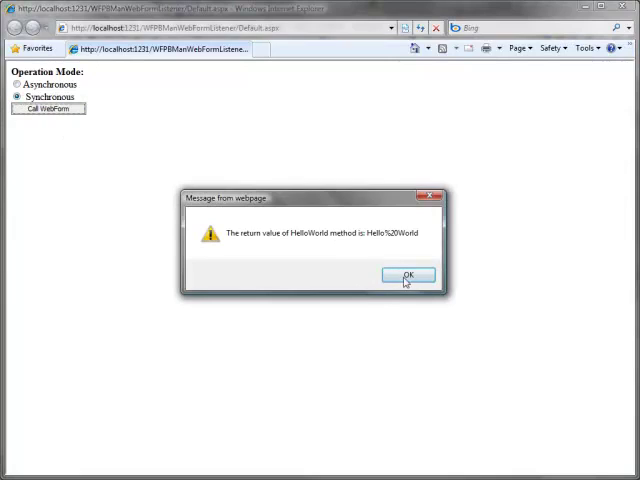